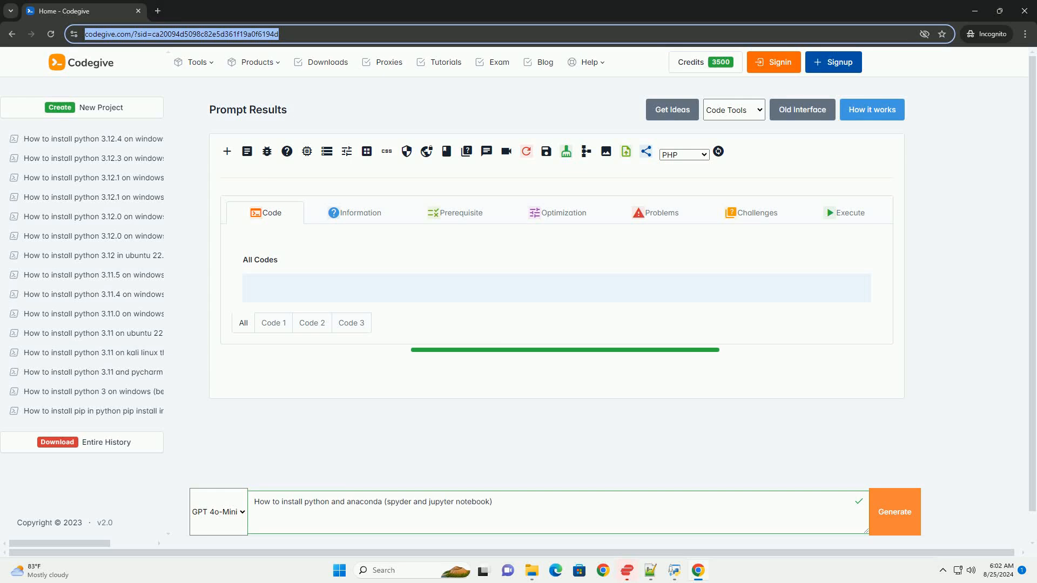
# Step: Generate the Python and Anaconda installation tutorial from the entered prompt
pyautogui.click(893, 511)
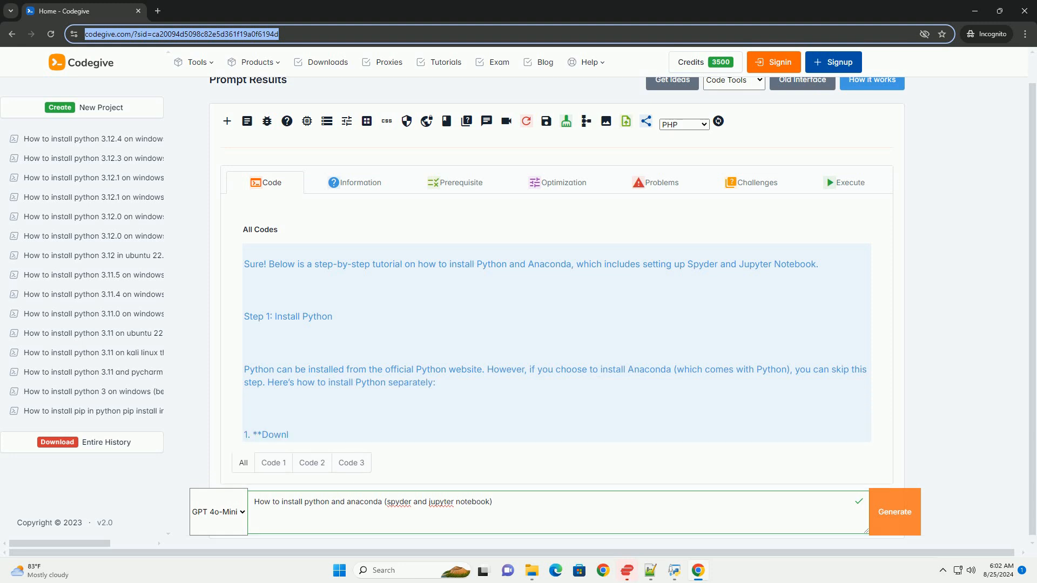
# Step: Scroll through Step 1's Python download, install and verify instructions to the Step 2: Install Anaconda heading
pyautogui.scroll(-3)
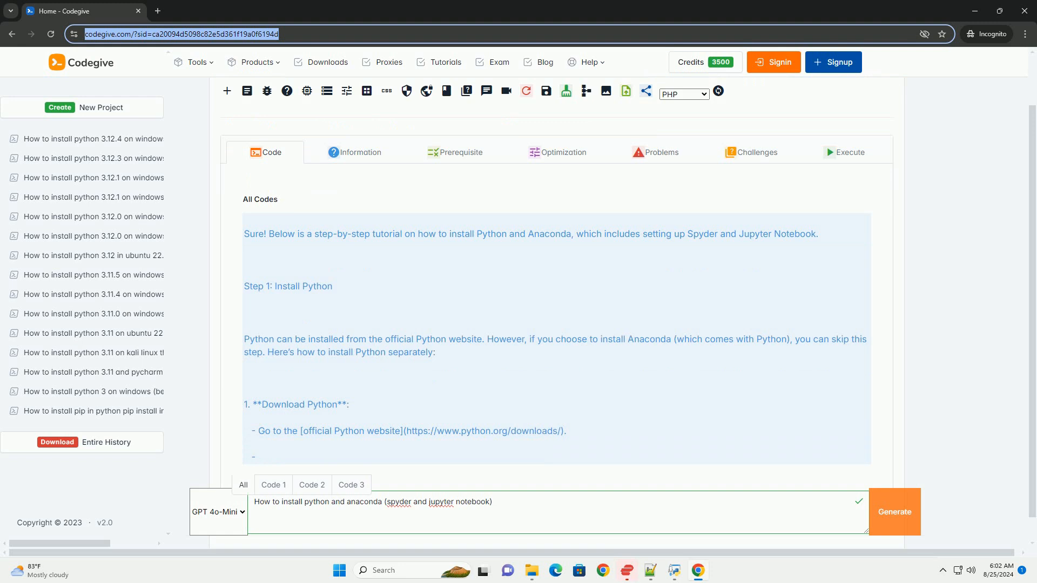
pyautogui.scroll(-3)
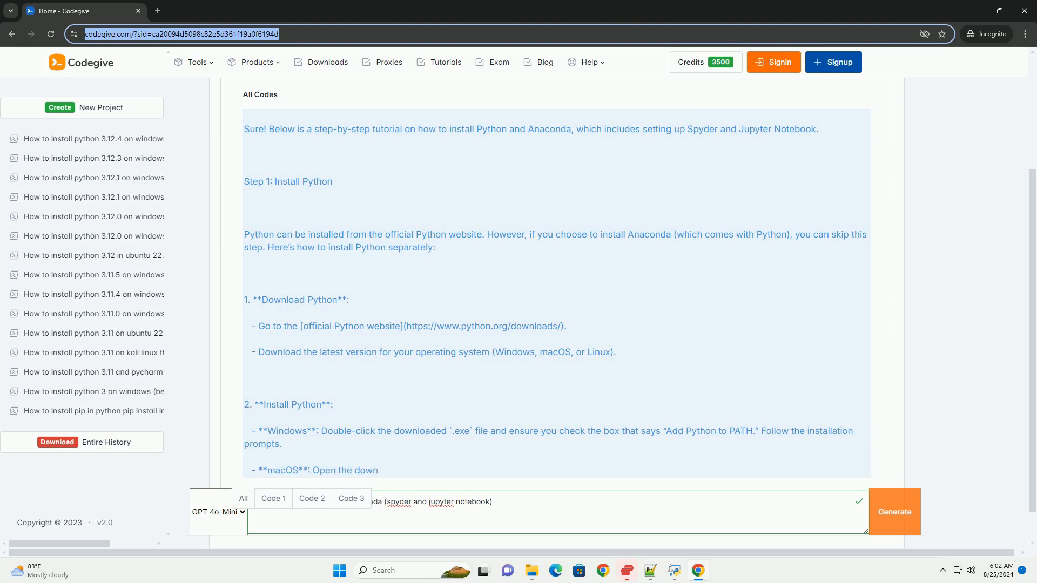
pyautogui.scroll(-3)
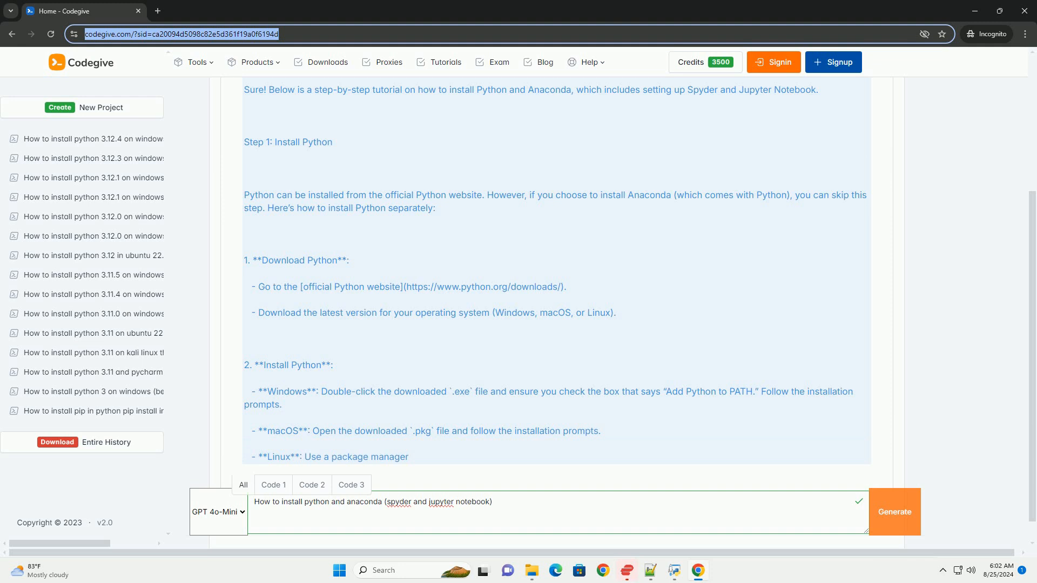
pyautogui.scroll(-3)
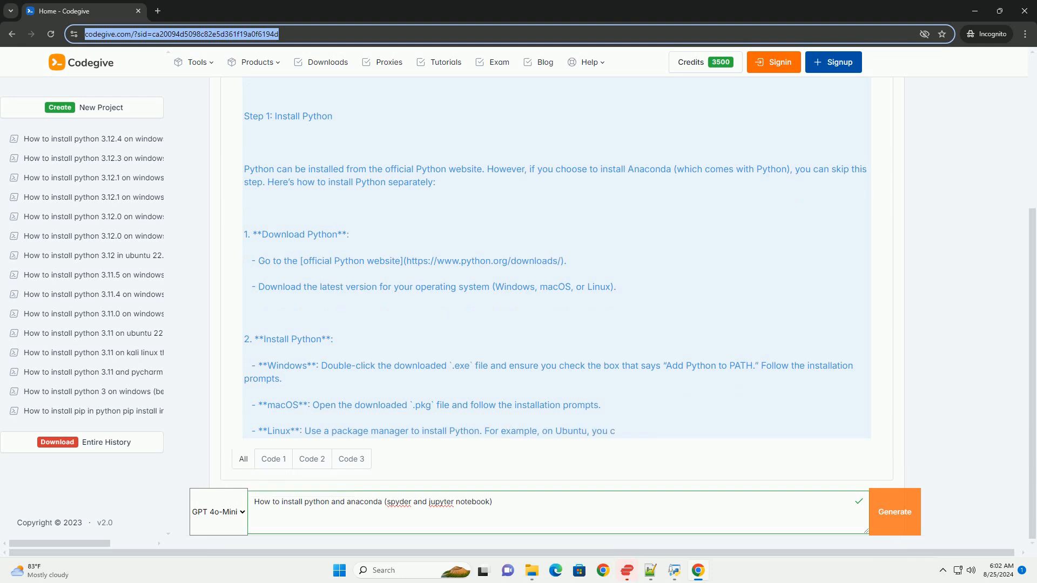
pyautogui.scroll(-3)
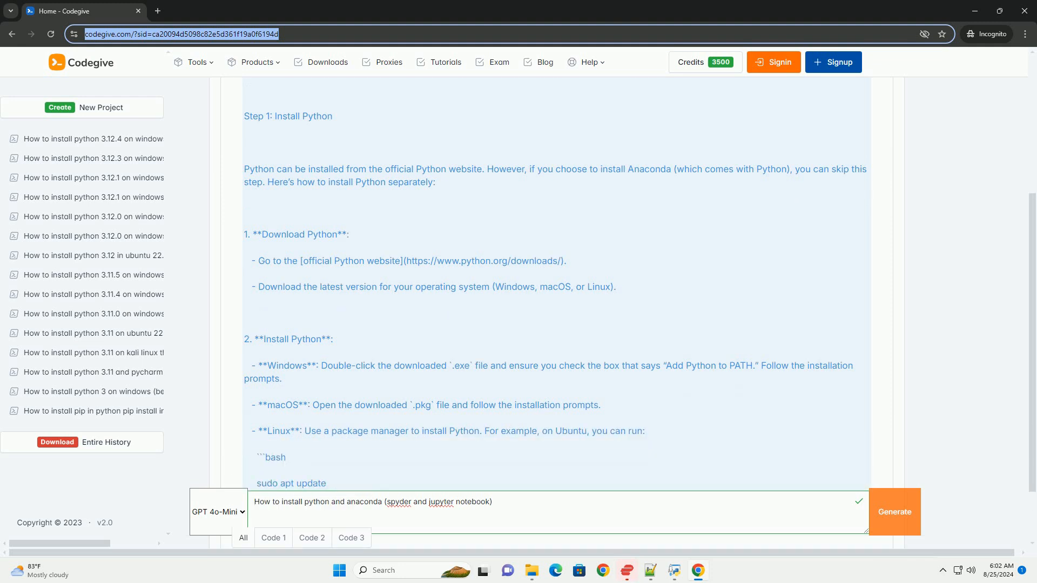
pyautogui.scroll(-3)
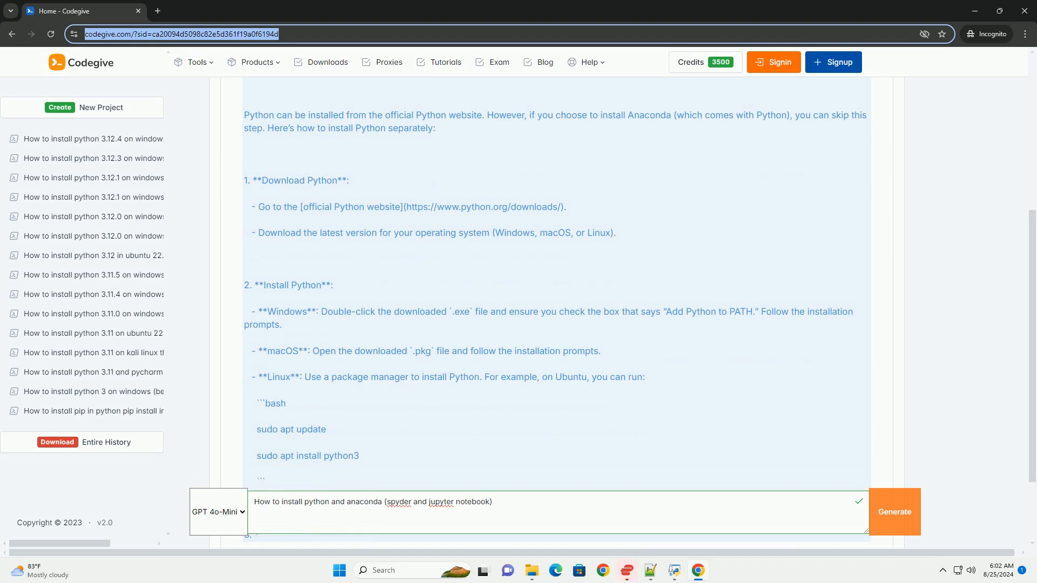
pyautogui.scroll(-3)
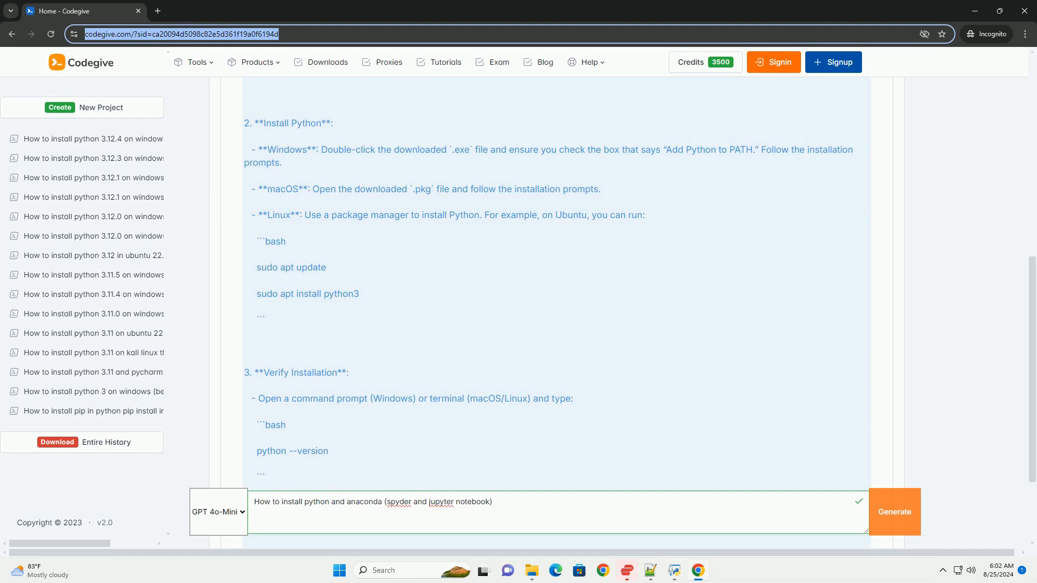
pyautogui.scroll(-3)
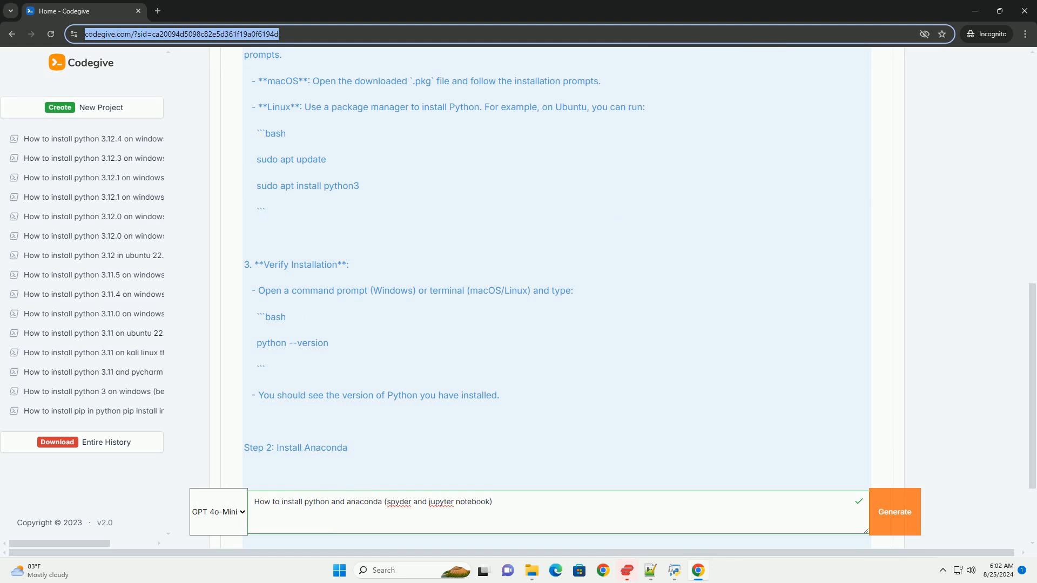
# Step: Scroll through Anaconda download, platform installs and conda version check to Step 3
pyautogui.scroll(-3)
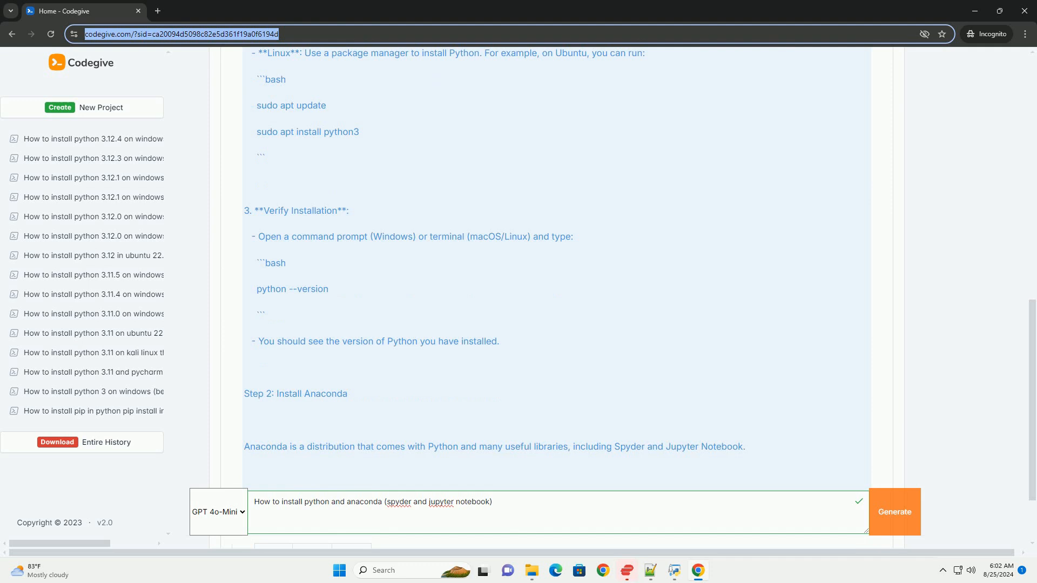
pyautogui.scroll(-3)
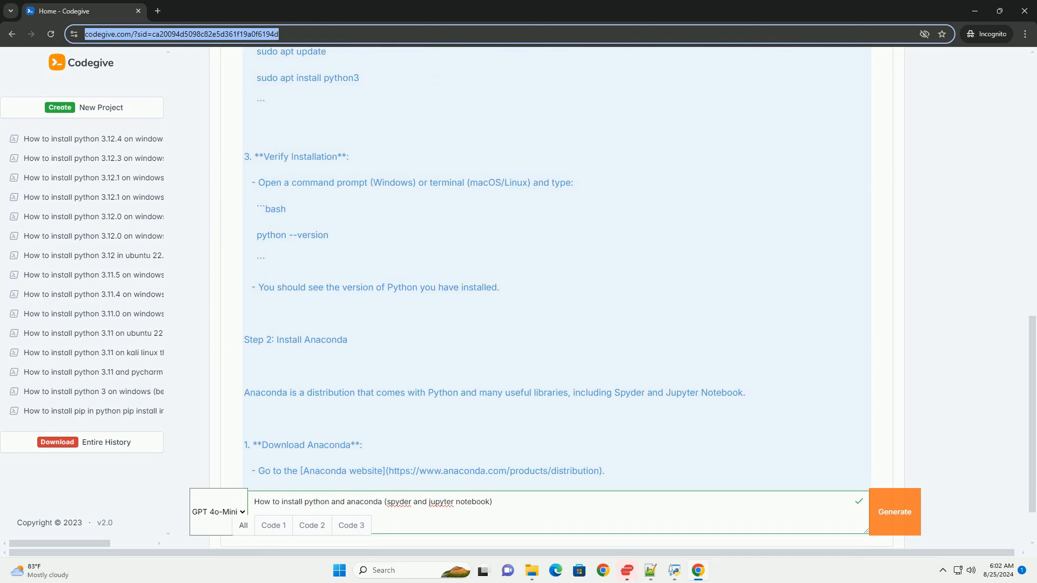
pyautogui.scroll(-3)
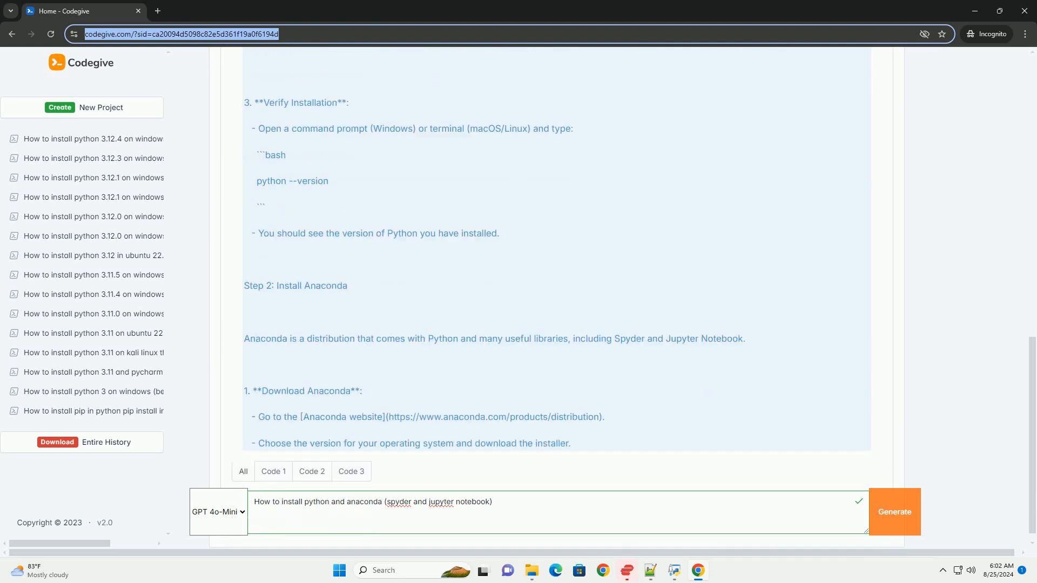
pyautogui.scroll(-3)
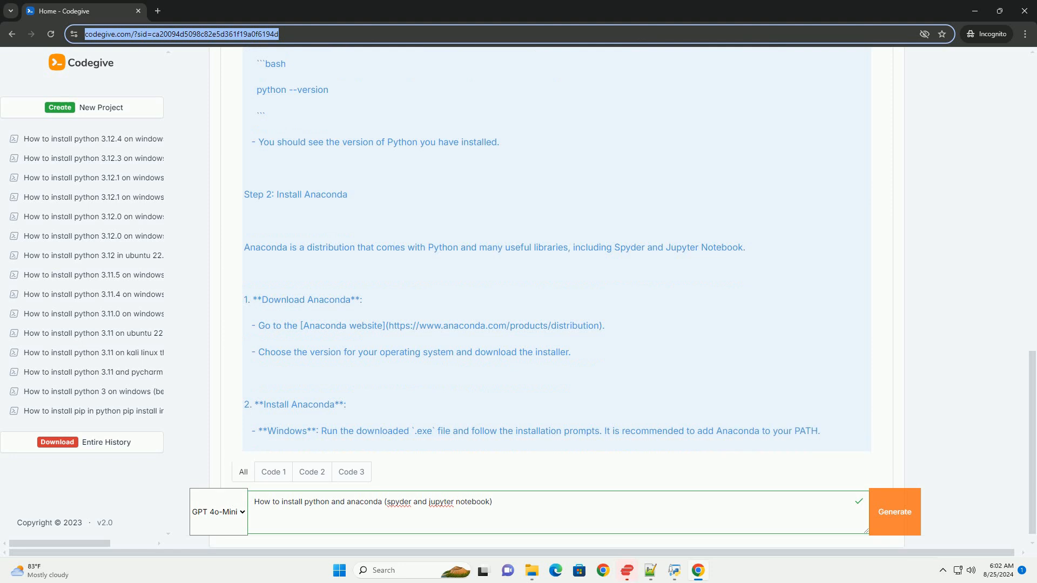
pyautogui.scroll(-3)
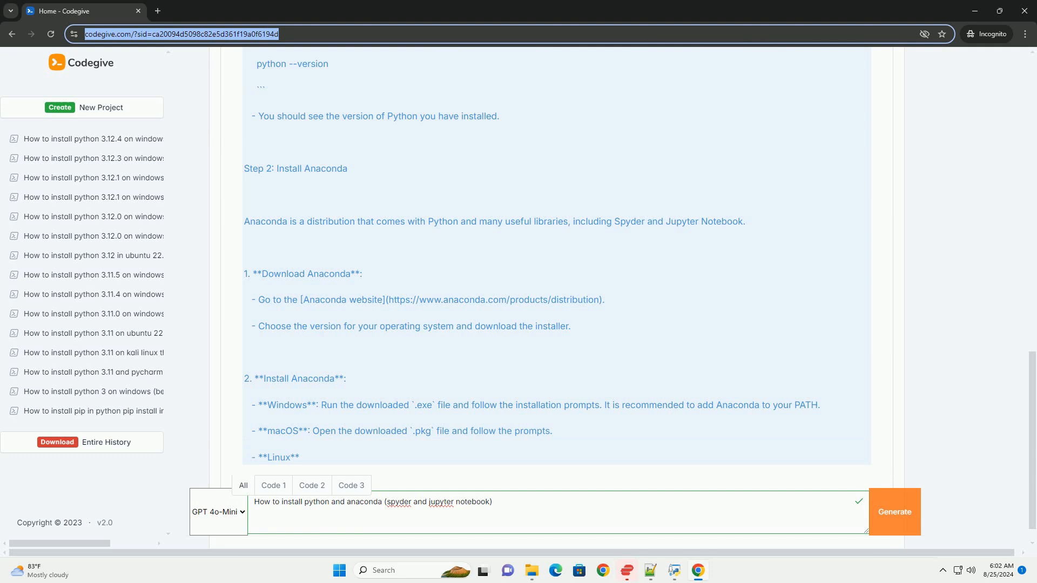
pyautogui.scroll(-3)
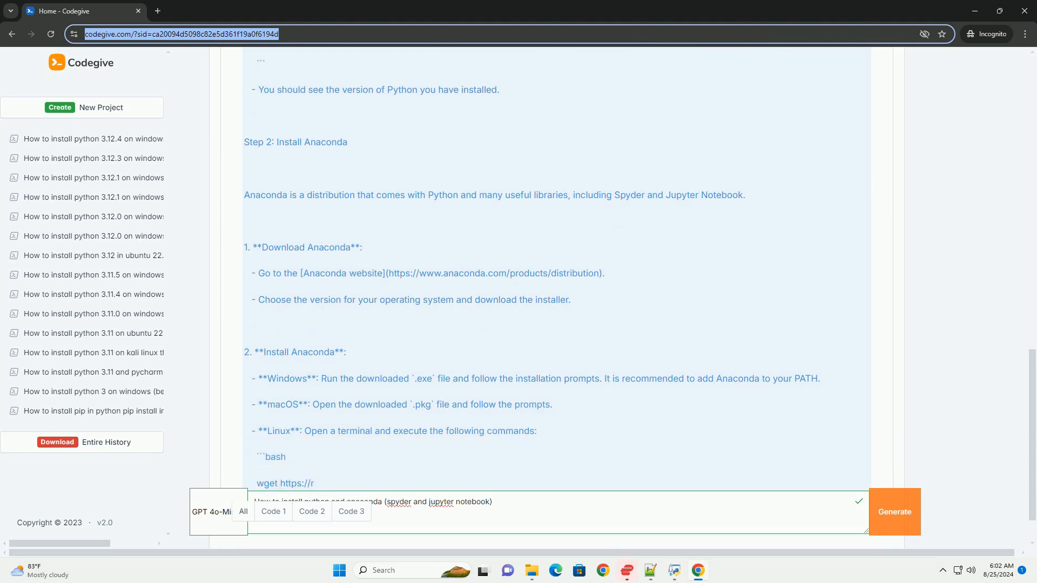
pyautogui.scroll(-3)
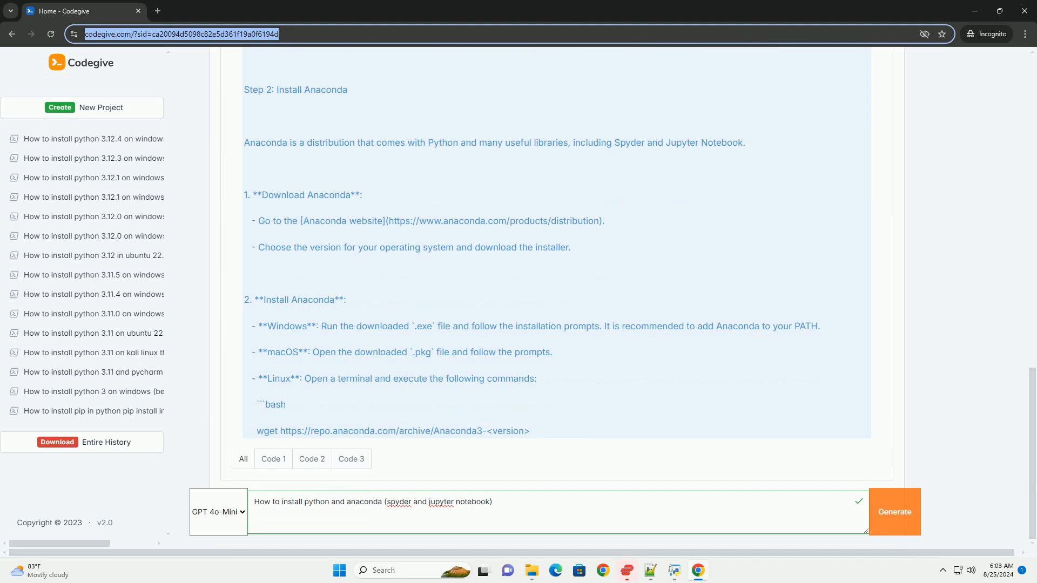
pyautogui.scroll(-3)
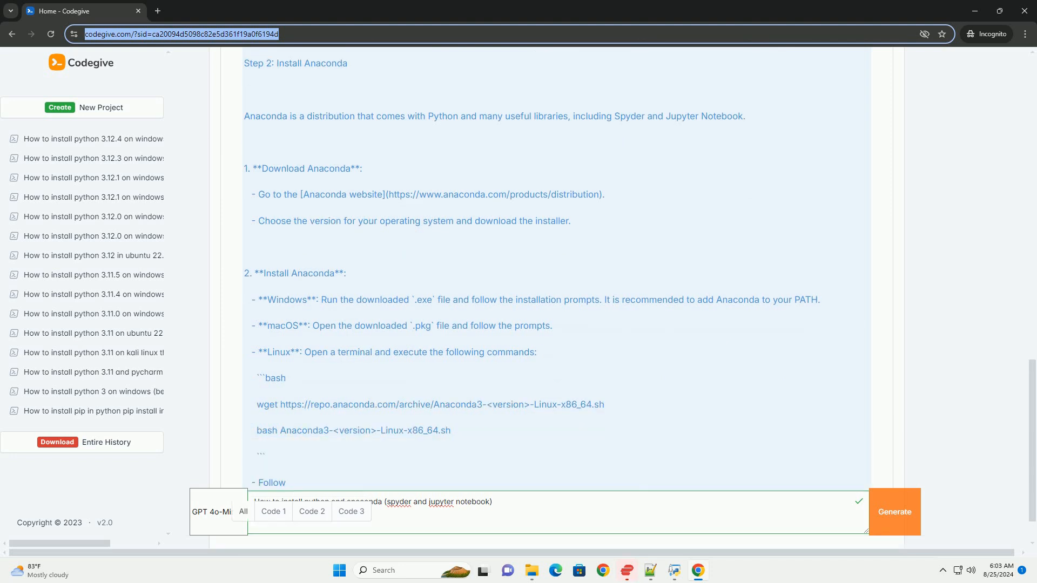
pyautogui.scroll(-3)
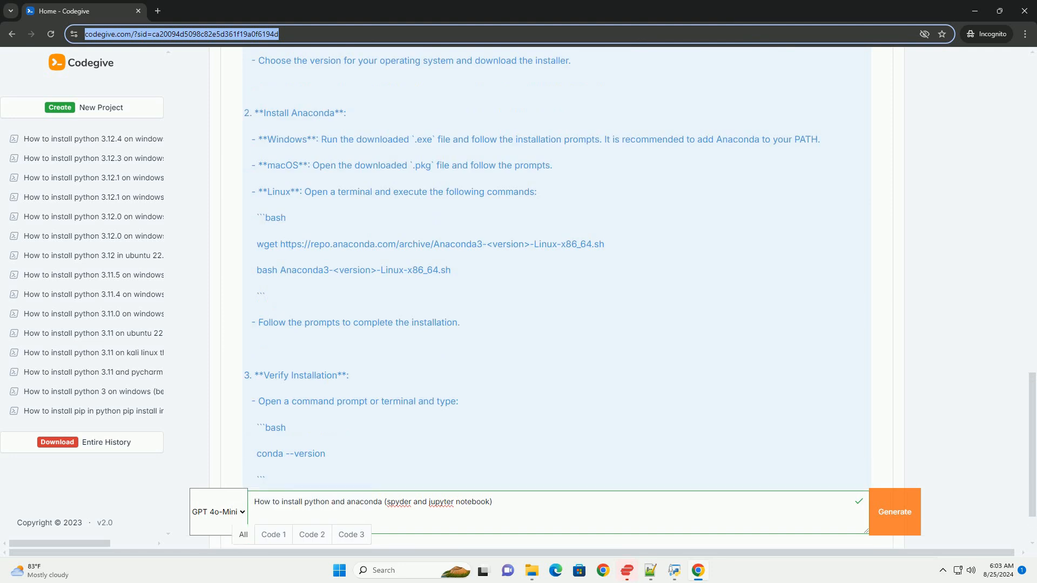
pyautogui.scroll(-3)
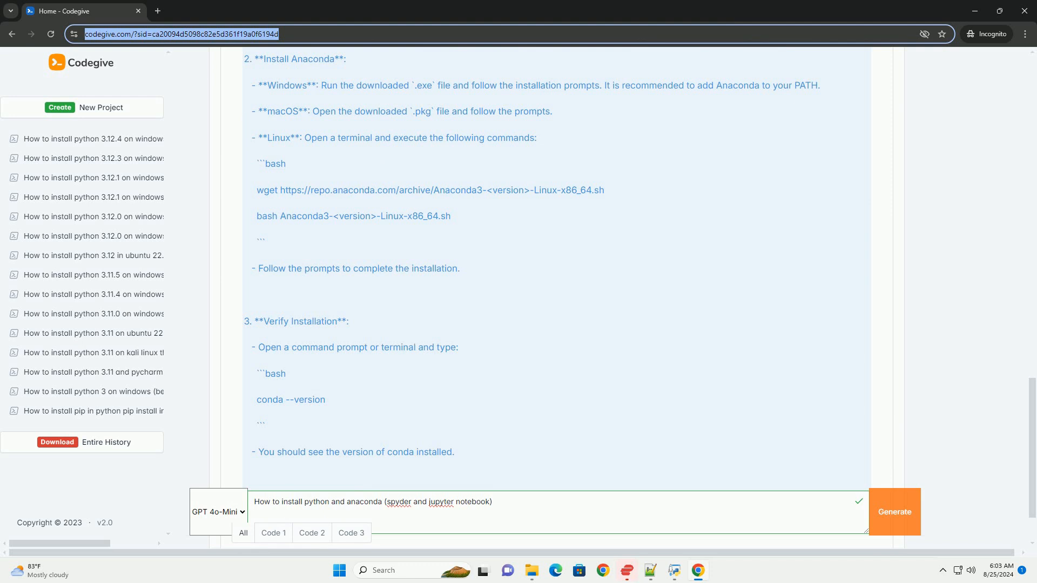
pyautogui.scroll(-3)
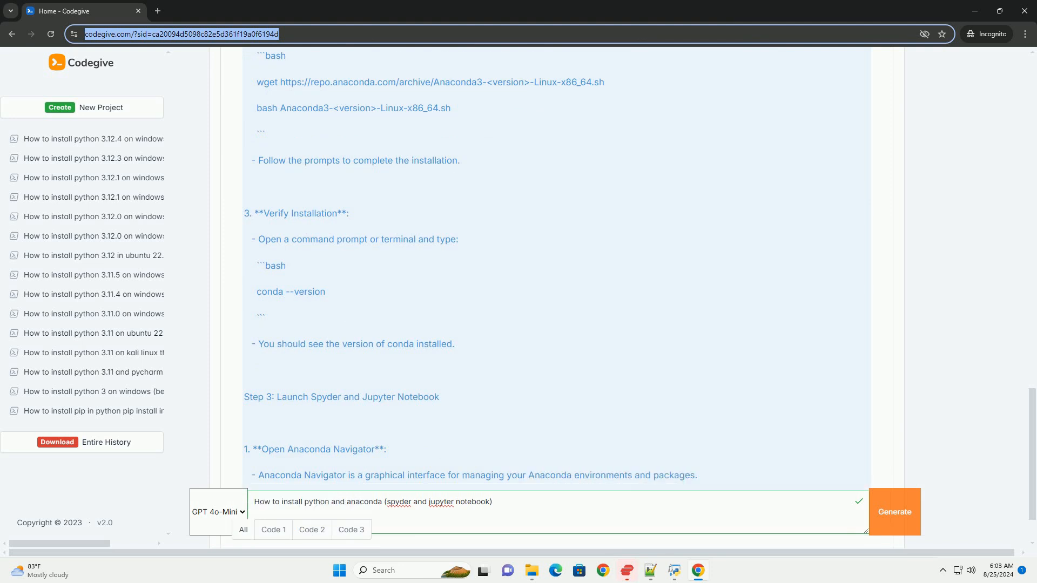
# Step: Scroll past launching Spyder and Jupyter and the sample greeting script to Step 5
pyautogui.scroll(-3)
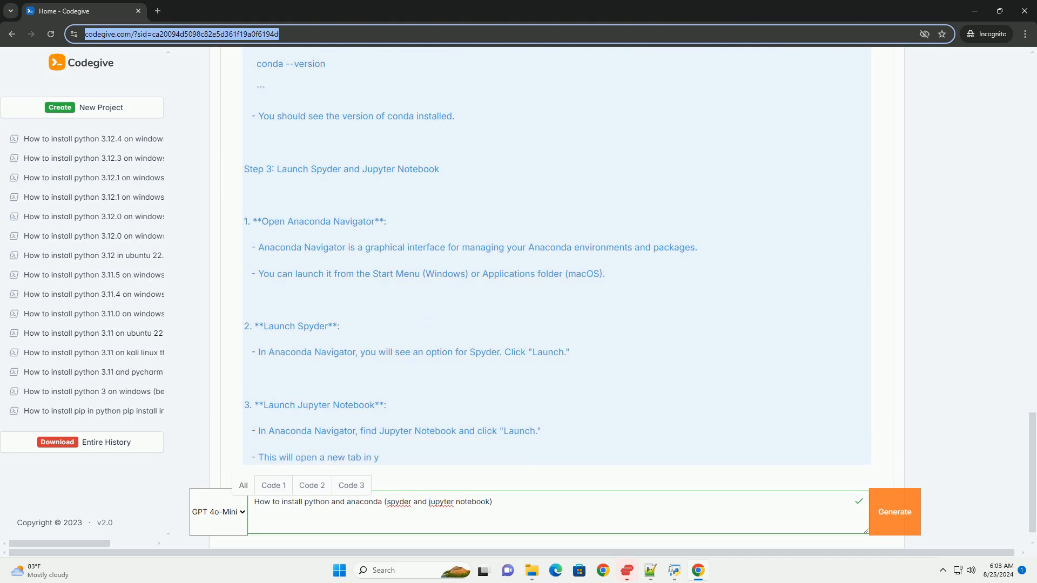
pyautogui.scroll(-3)
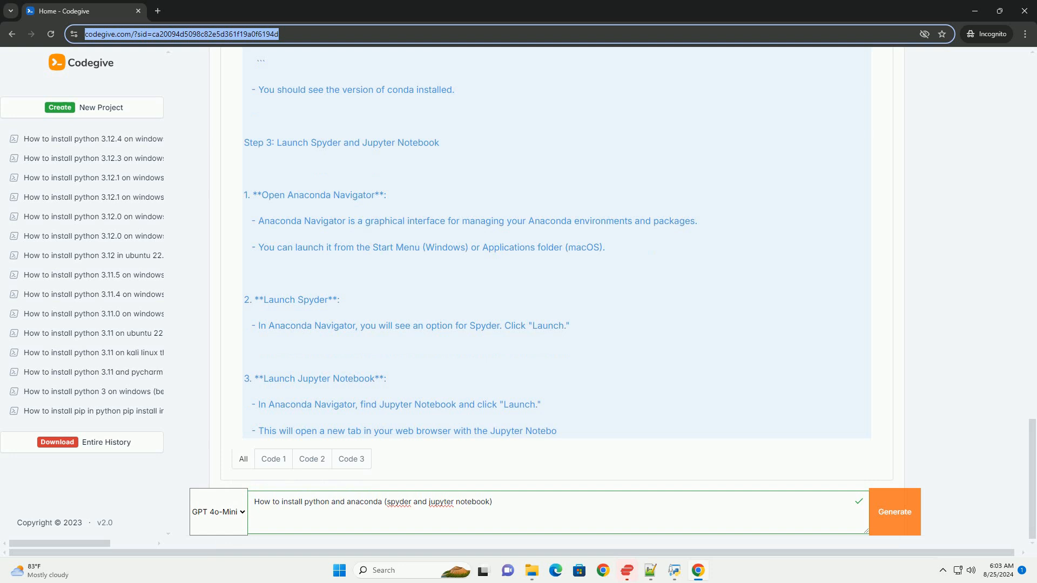
pyautogui.scroll(-3)
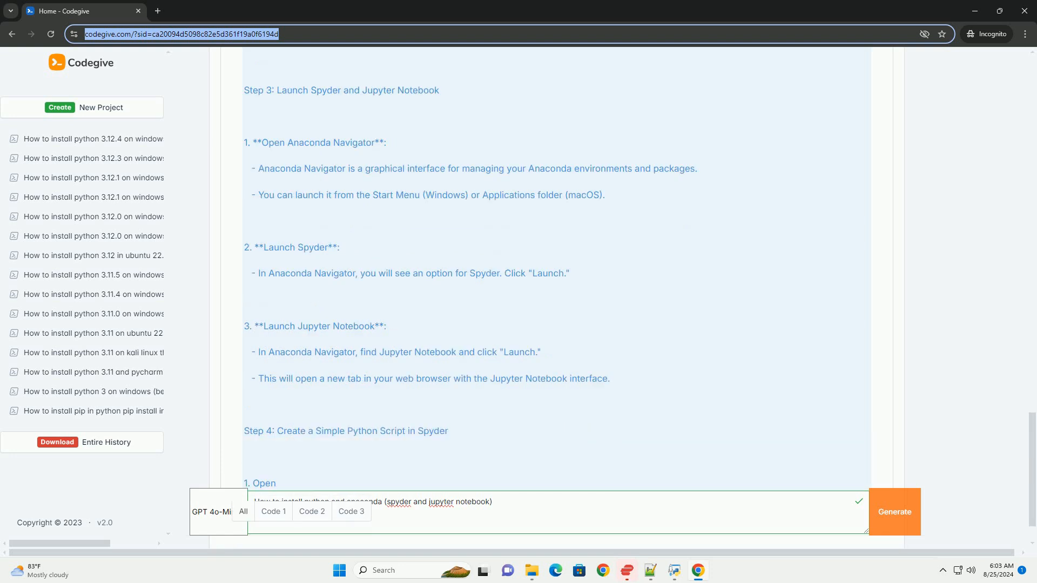
pyautogui.scroll(-3)
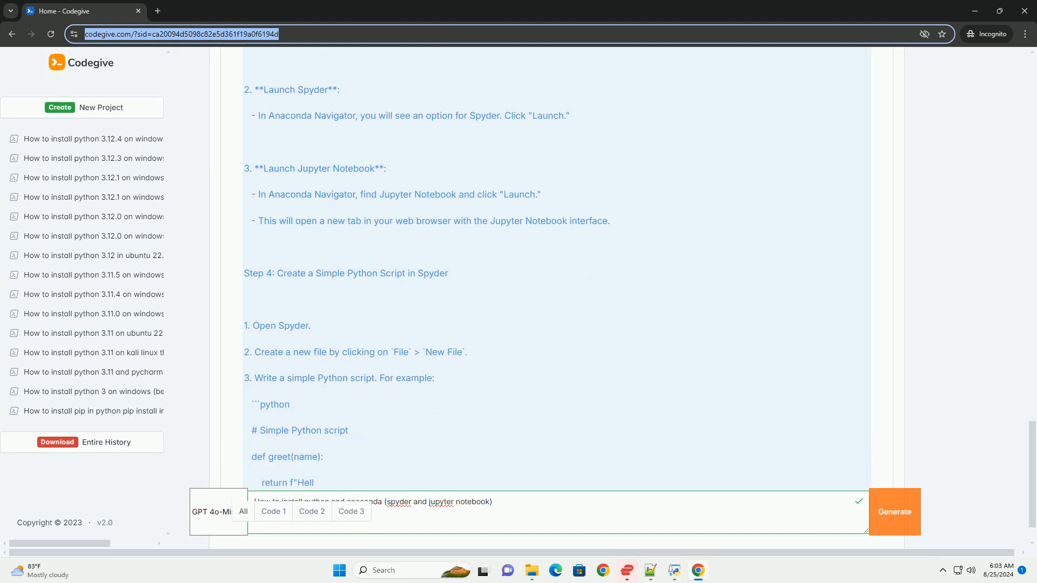
pyautogui.scroll(-3)
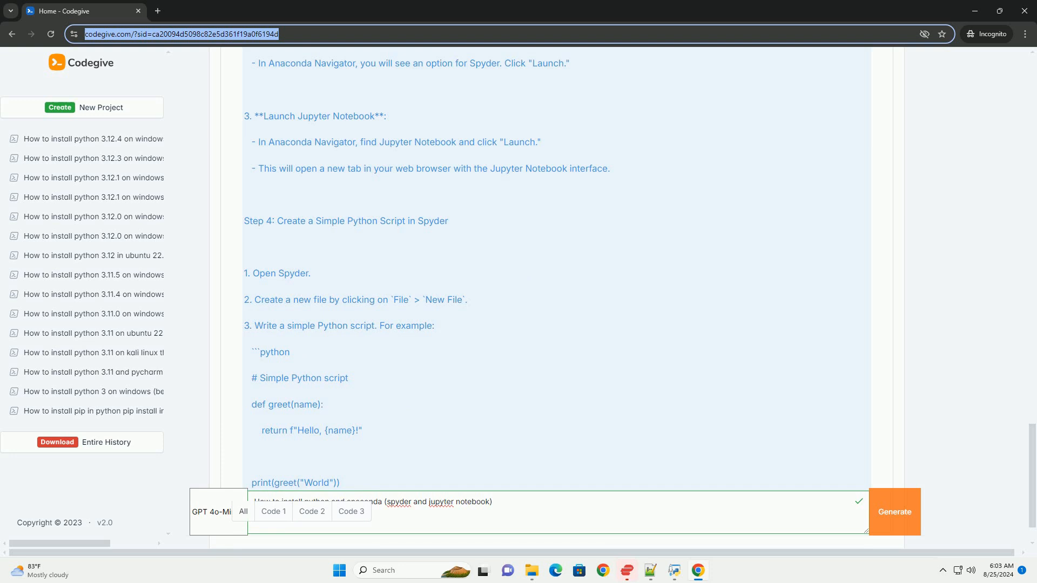
pyautogui.scroll(-3)
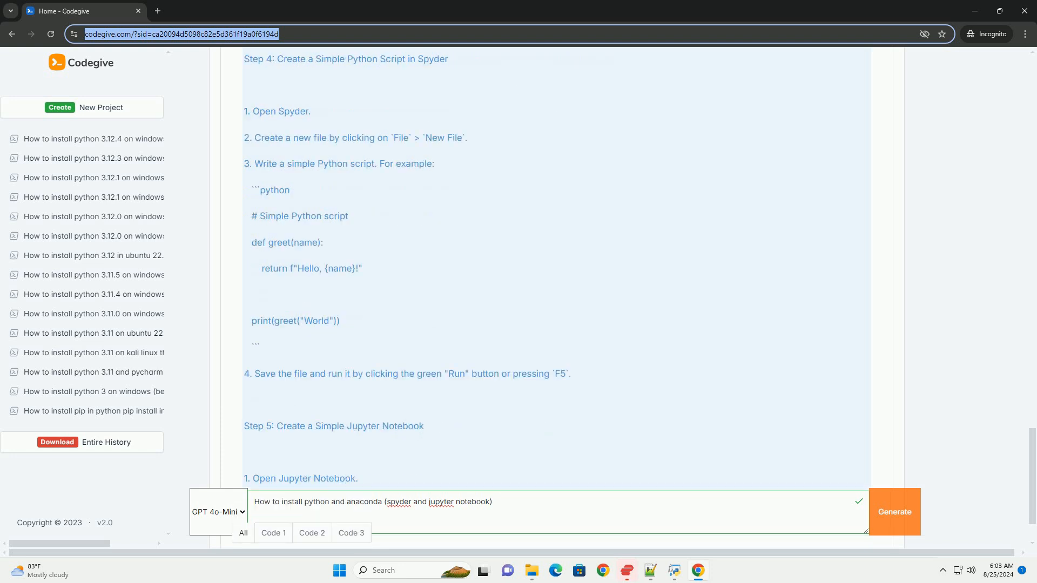
# Step: Scroll through the Jupyter notebook example to the Conclusion and Spyder/Jupyter documentation links
pyautogui.scroll(-3)
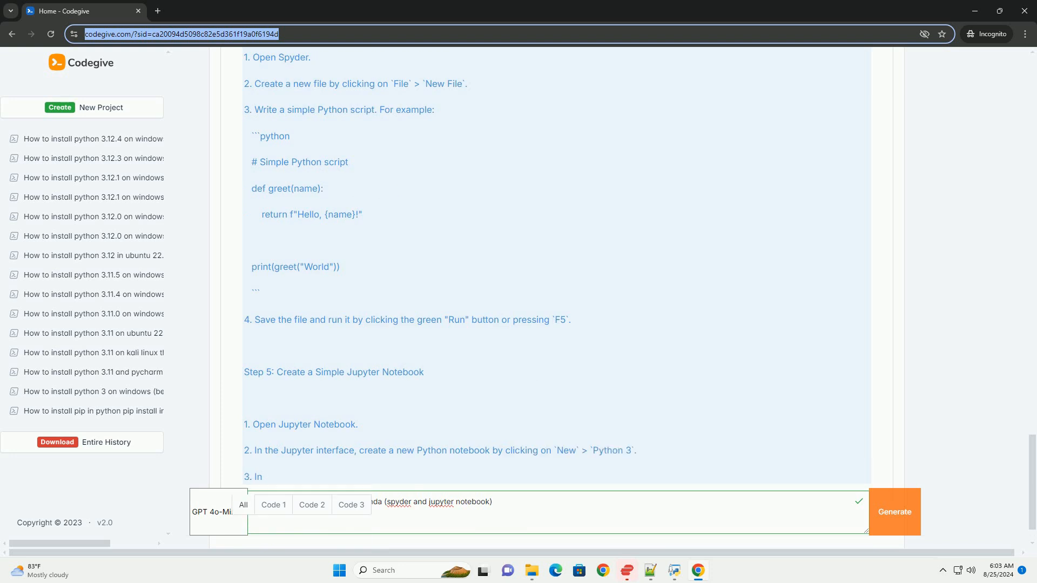
pyautogui.scroll(-3)
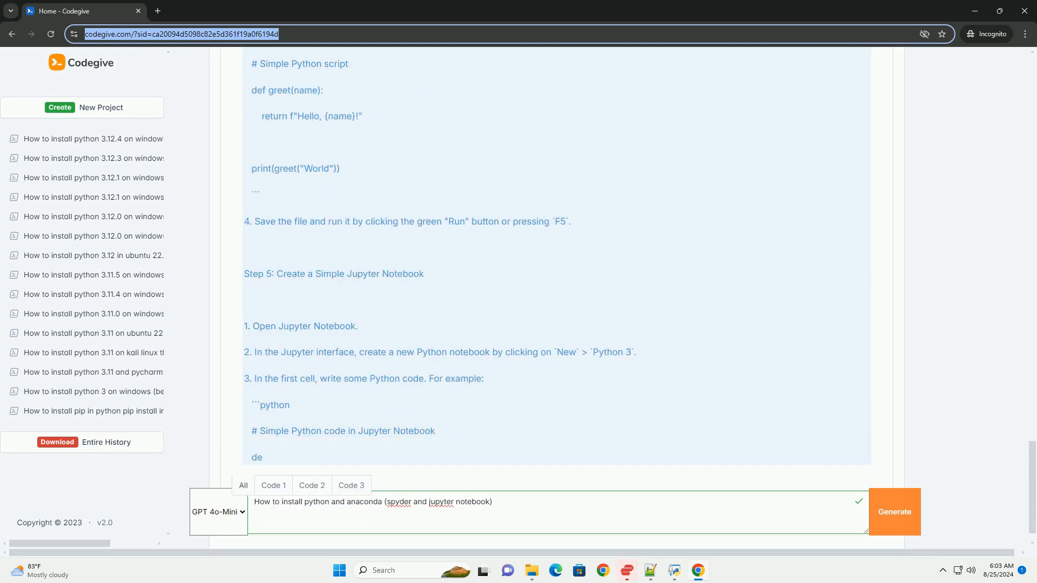
pyautogui.scroll(-3)
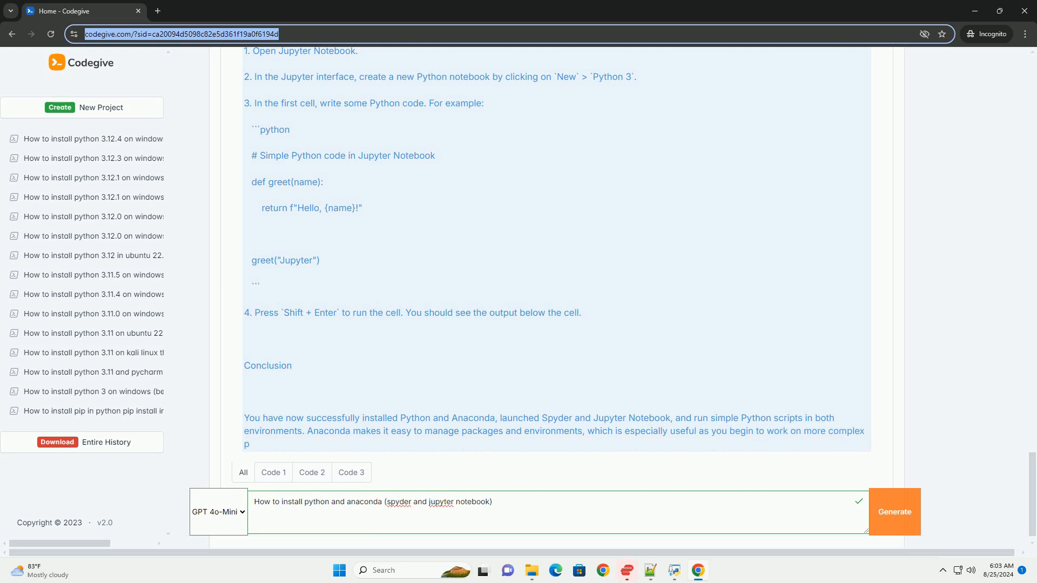
pyautogui.scroll(-3)
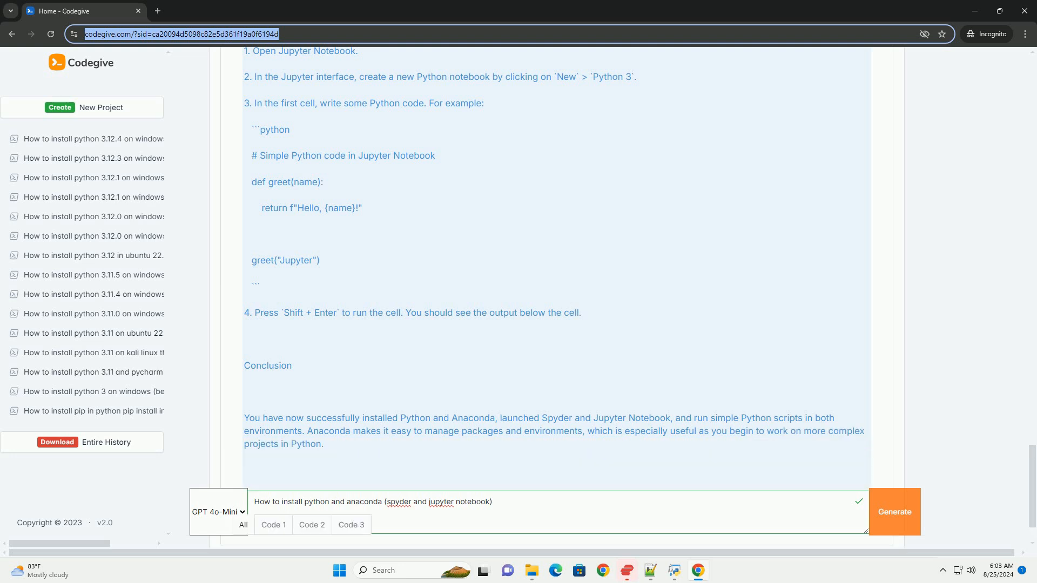
pyautogui.scroll(-3)
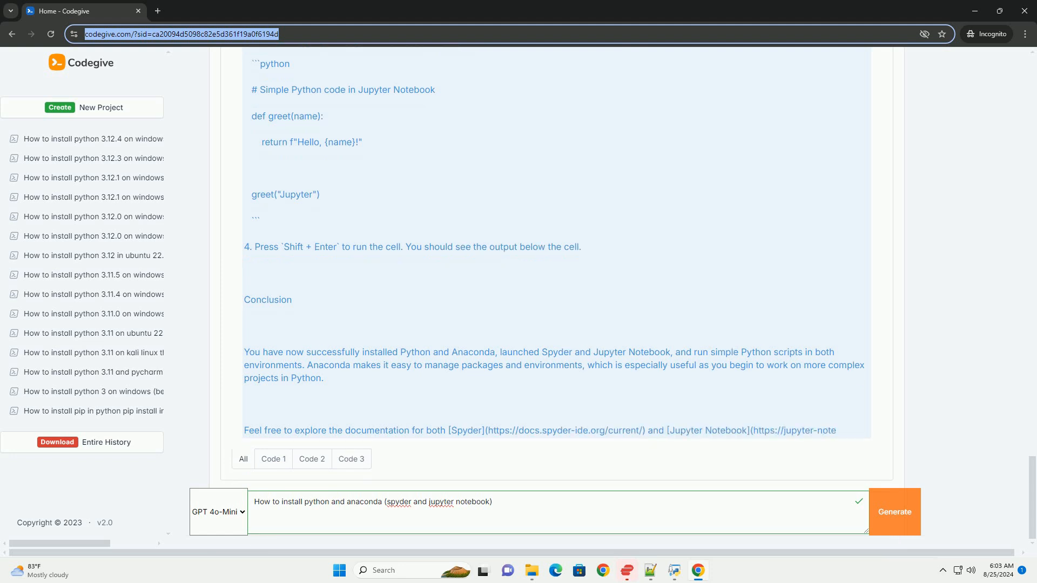
pyautogui.scroll(-3)
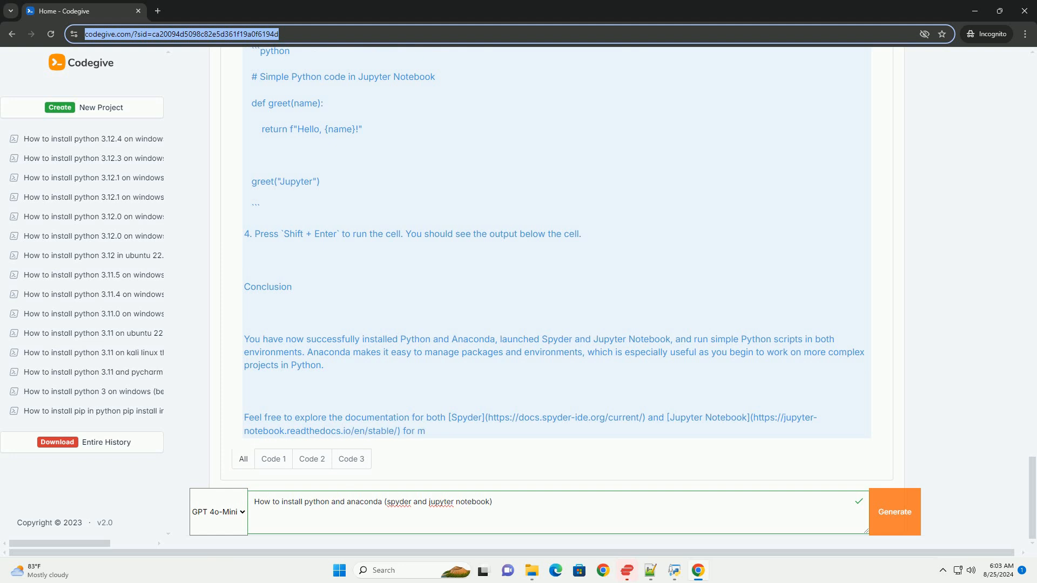